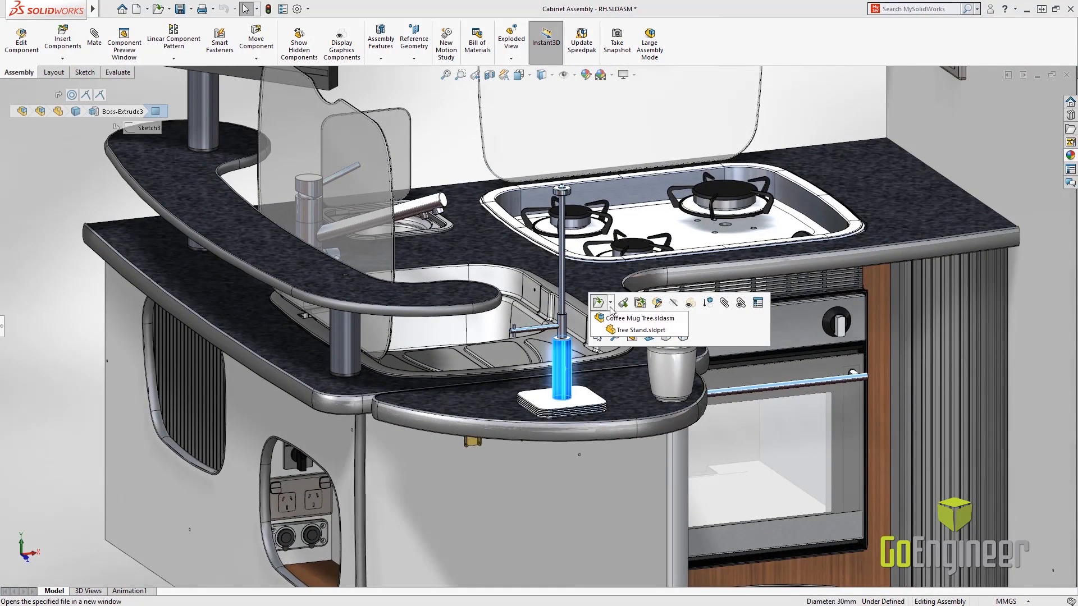
# - Open the Coffee Mug Tree subassembly in its own window from the cabinet assembly
pyautogui.click(636, 318)
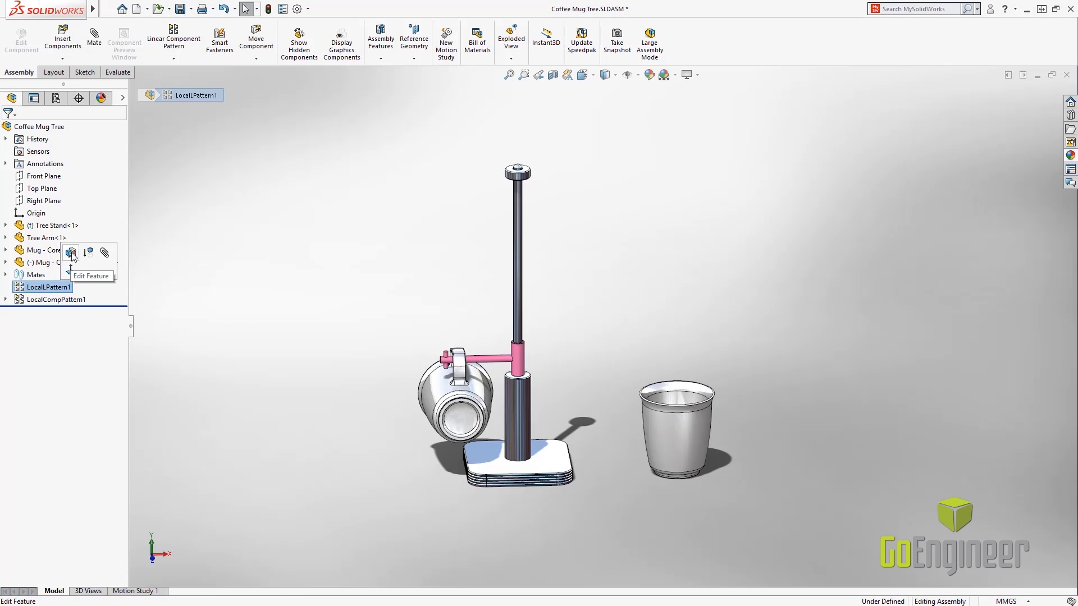
# - Edit LocalLPattern1 to 6 instances rotating 120° about the stand post, and confirm
pyautogui.click(69, 252)
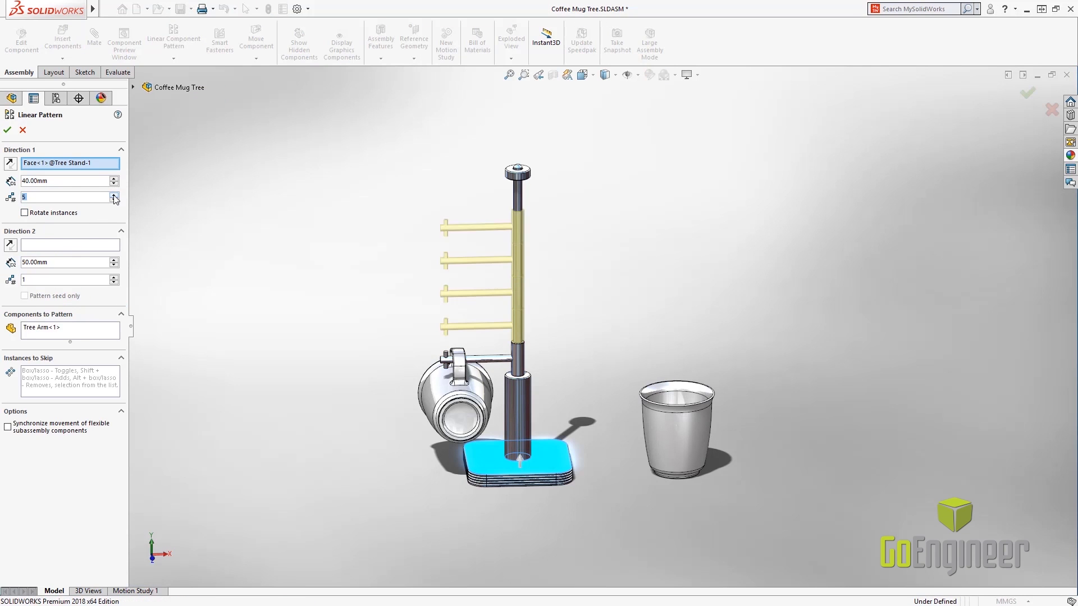
pyautogui.click(114, 195)
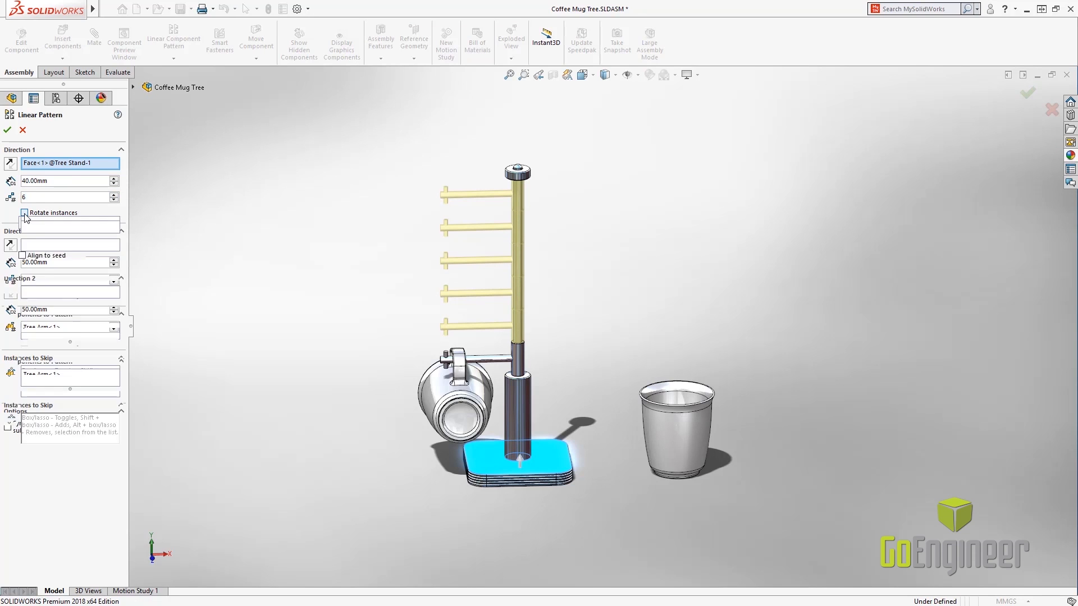
pyautogui.click(25, 212)
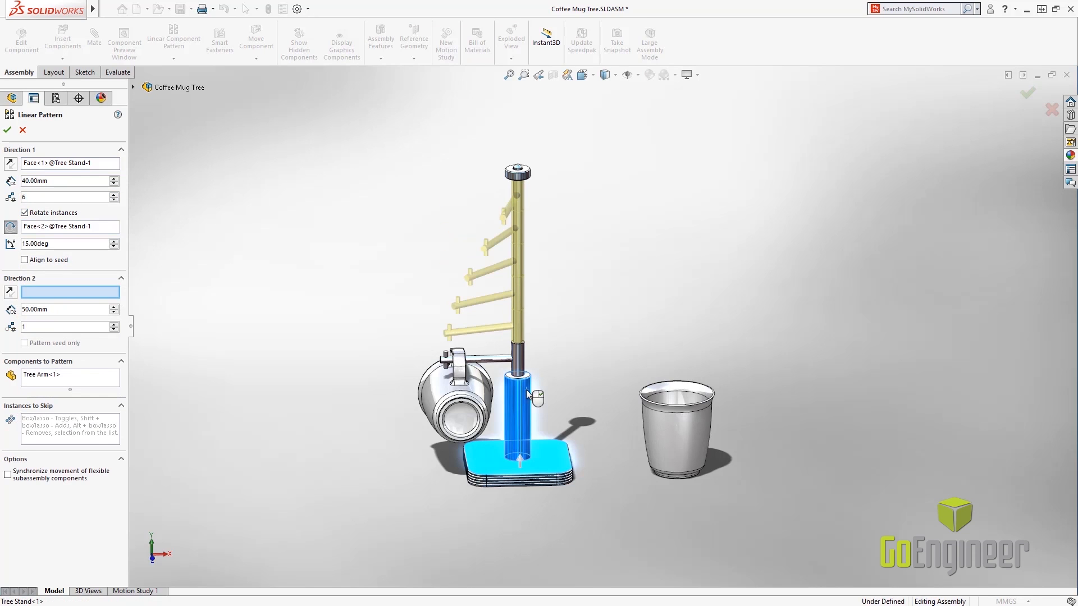
pyautogui.click(114, 241)
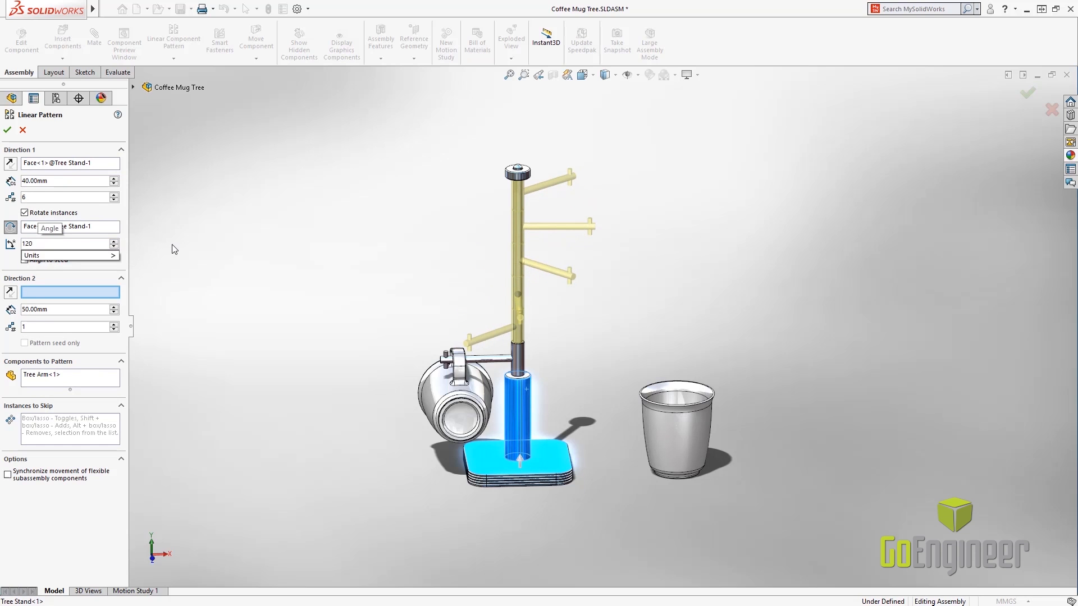
pyautogui.click(8, 131)
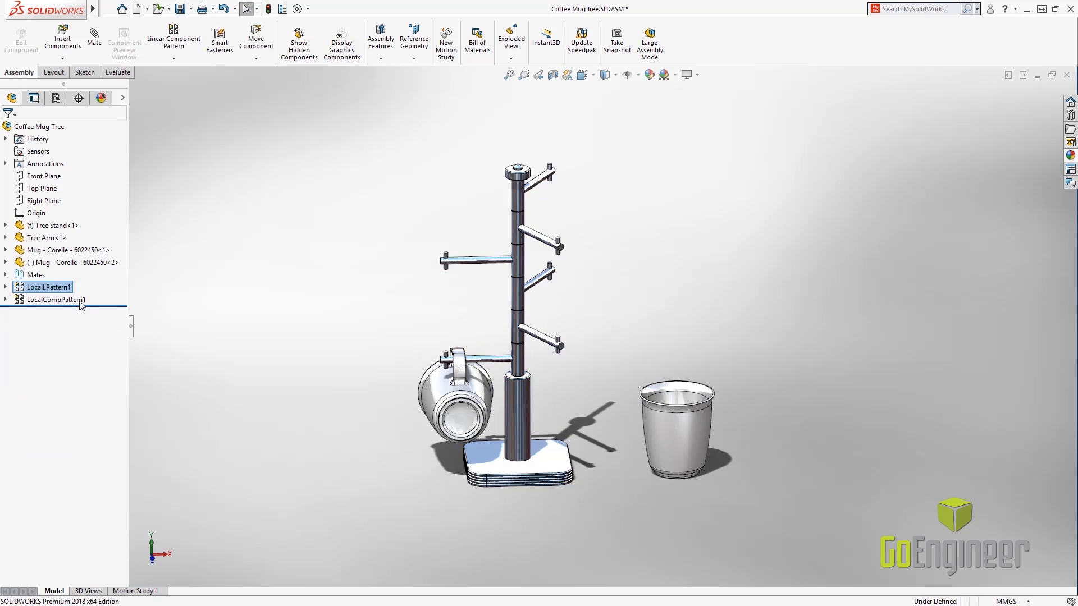
pyautogui.rightClick(56, 299)
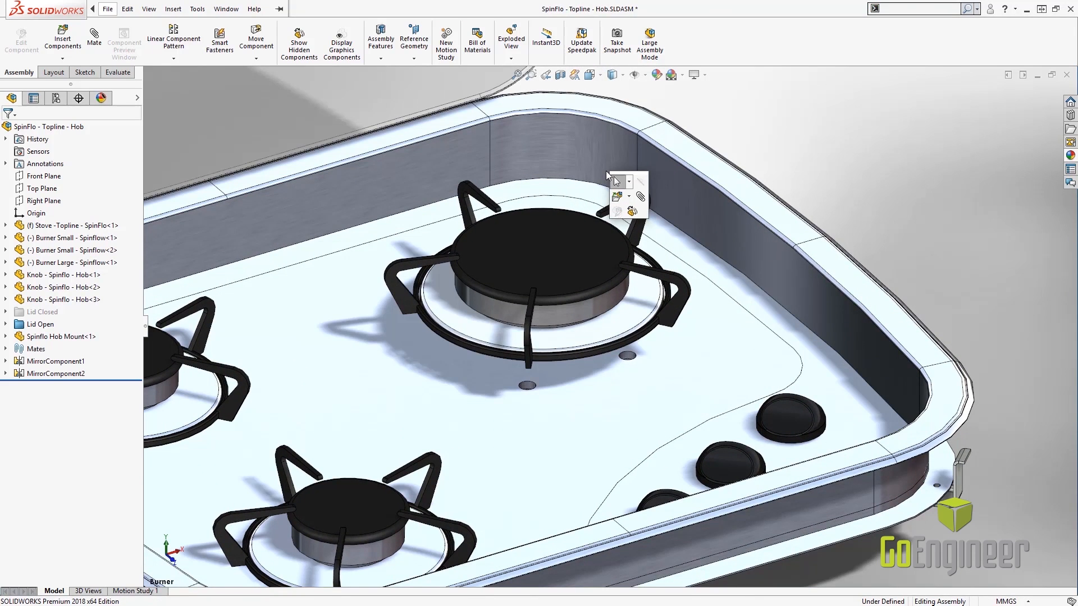
# - Start a Mate command in the SpinFlo Topline Hob assembly from a selected face
pyautogui.click(618, 181)
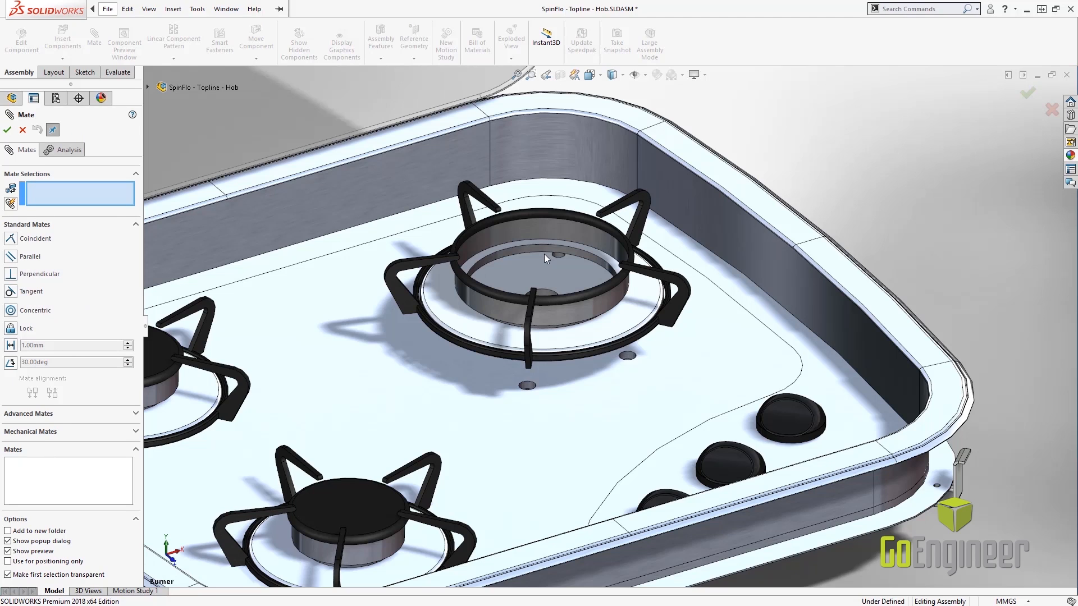
pyautogui.moveTo(518, 279)
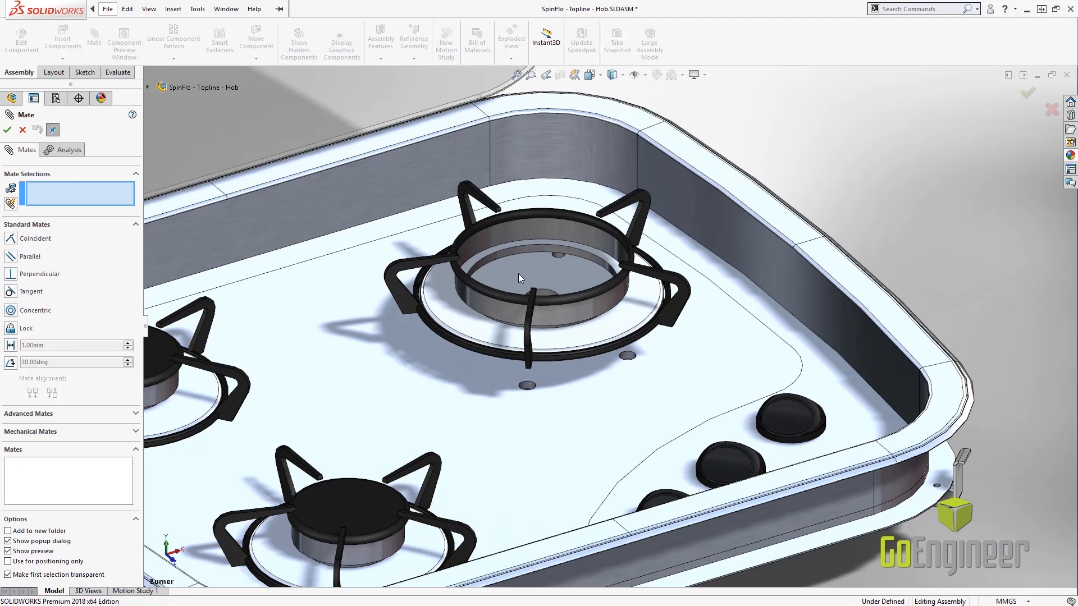
# - Mate the large burner's bottom face coincident to the stove top
pyautogui.click(536, 281)
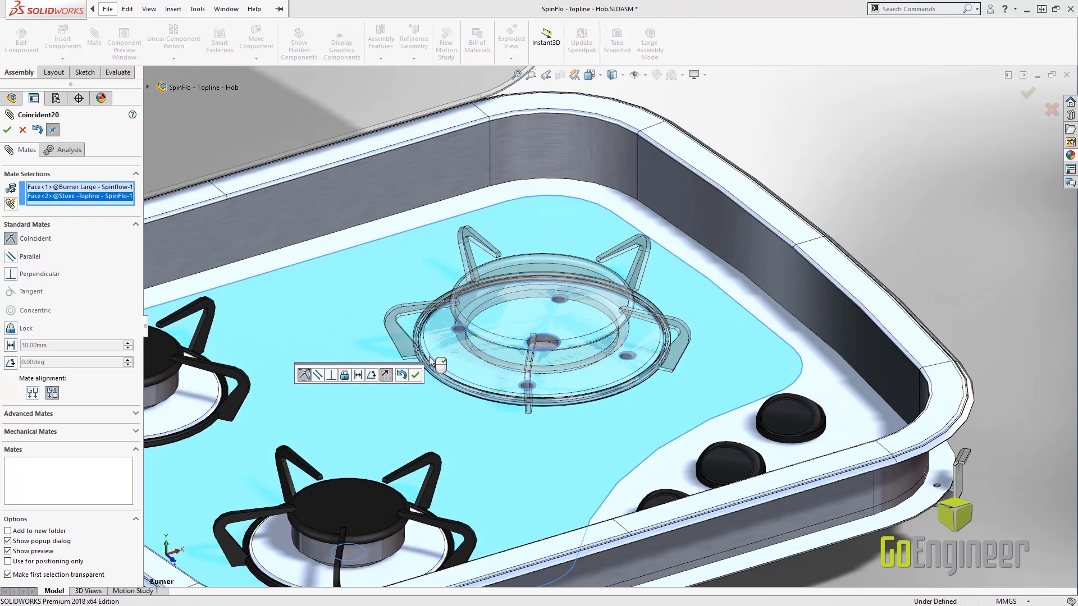
pyautogui.click(414, 375)
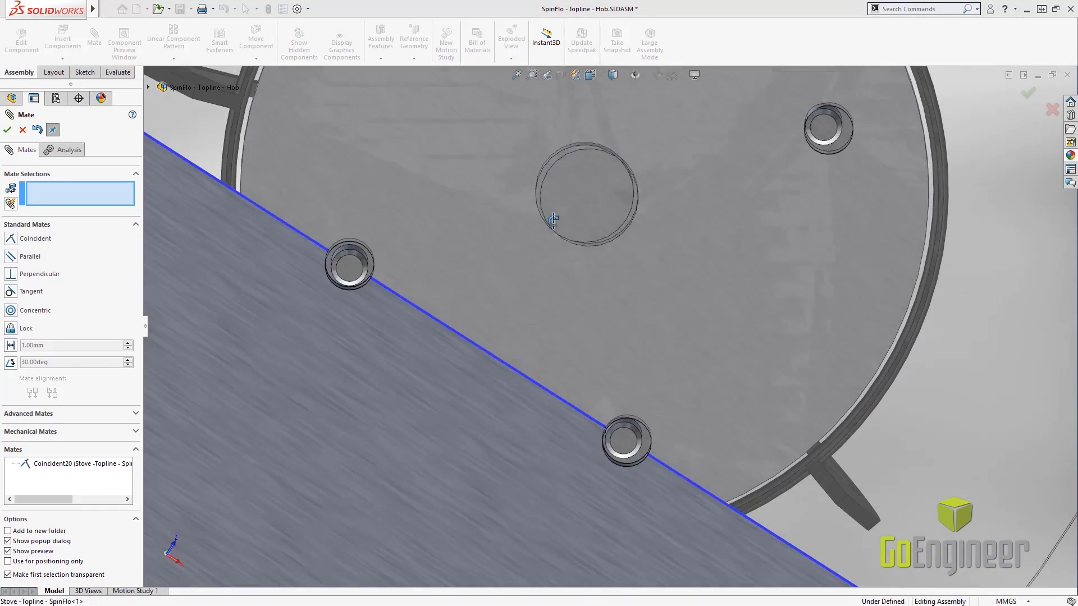
# - Add a concentric mate between the burner pin and stove hole, allowing misalignment
pyautogui.click(642, 398)
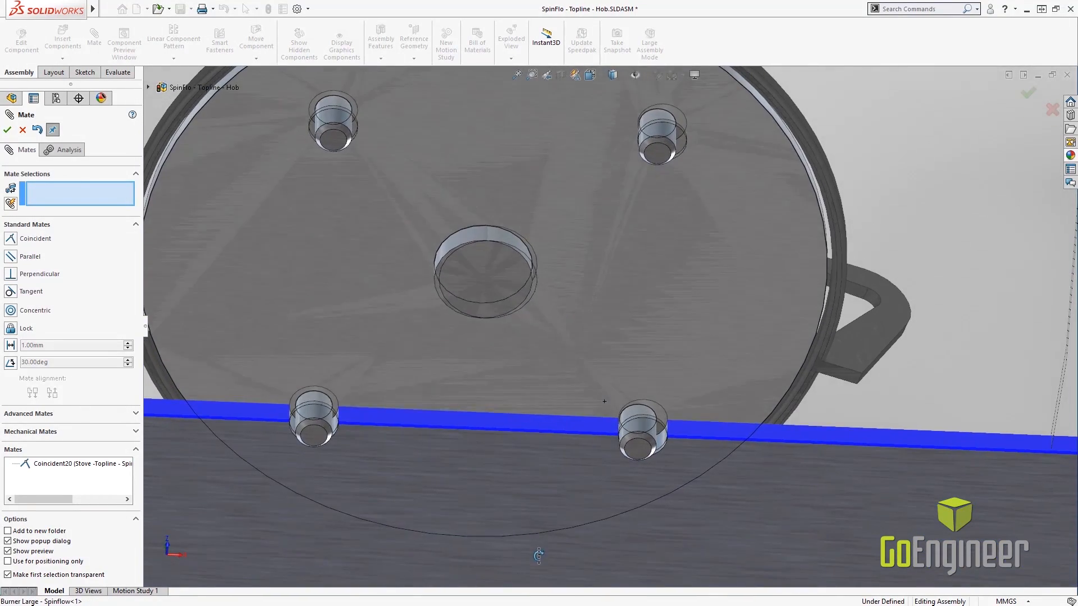
pyautogui.click(641, 430)
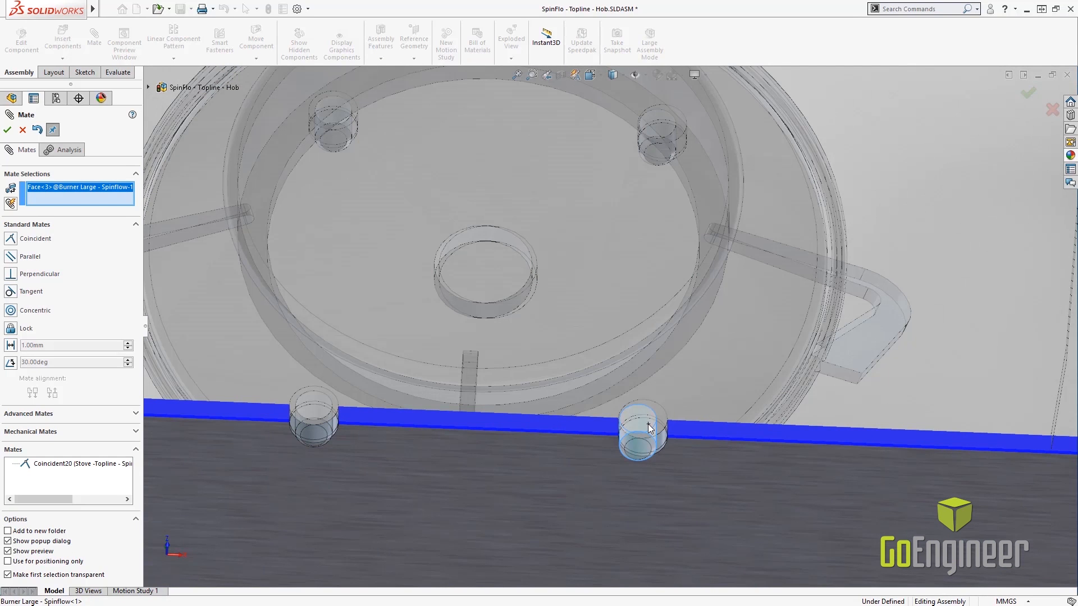
pyautogui.click(639, 430)
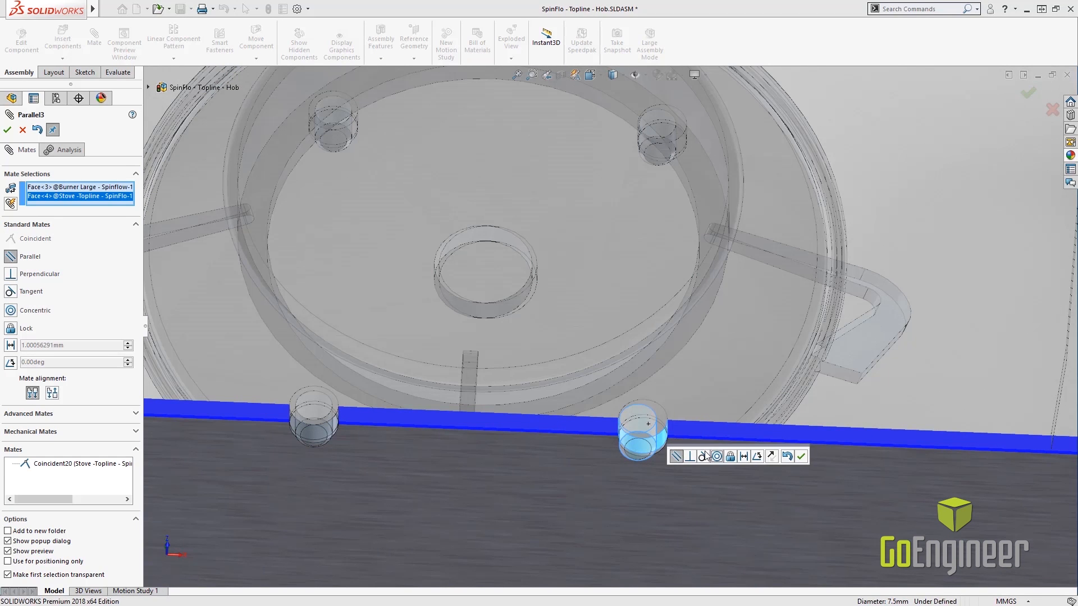
pyautogui.click(715, 456)
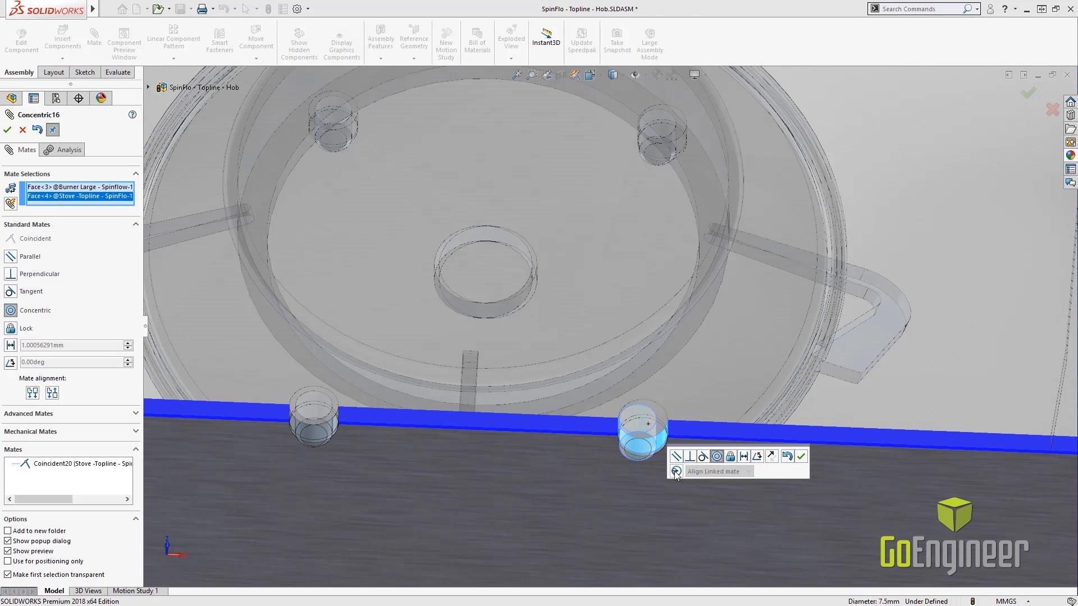
pyautogui.click(674, 472)
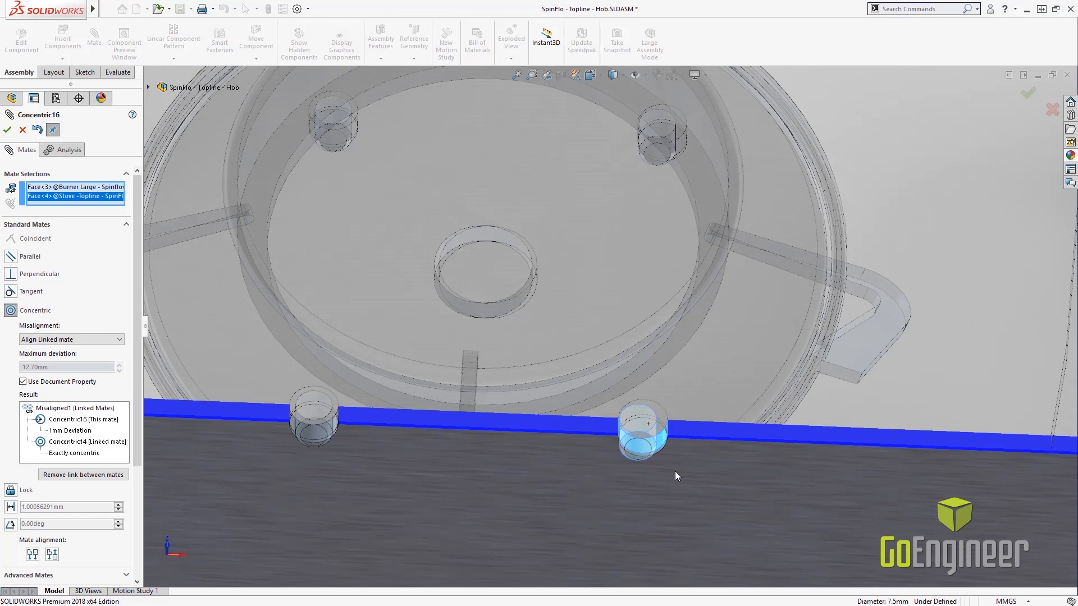
# - Set the misalignment to Symmetric so both linked mates share 0.5 mm each
pyautogui.click(66, 339)
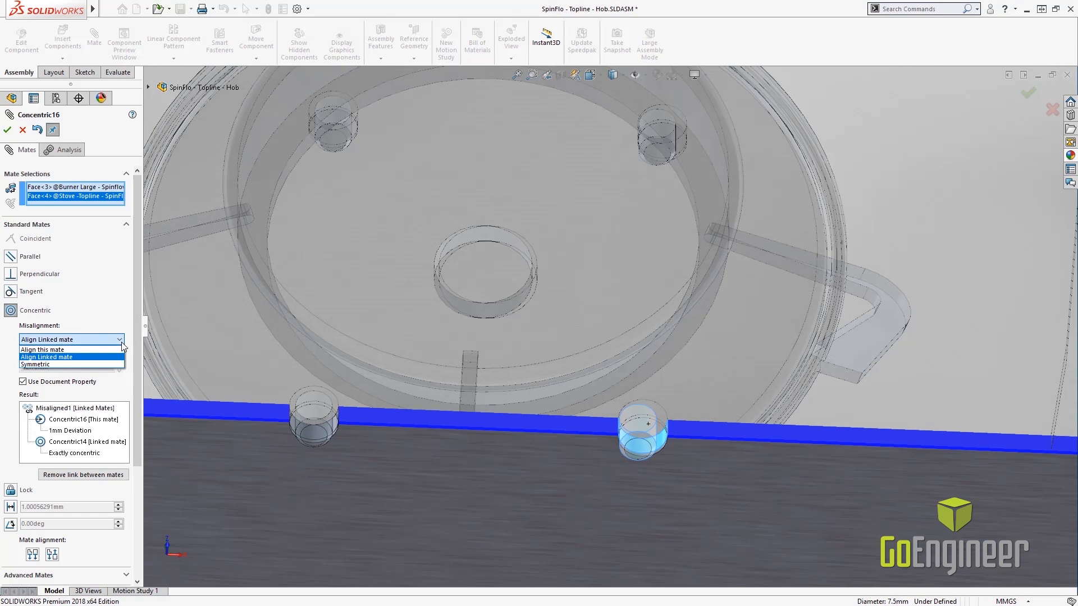
pyautogui.click(41, 349)
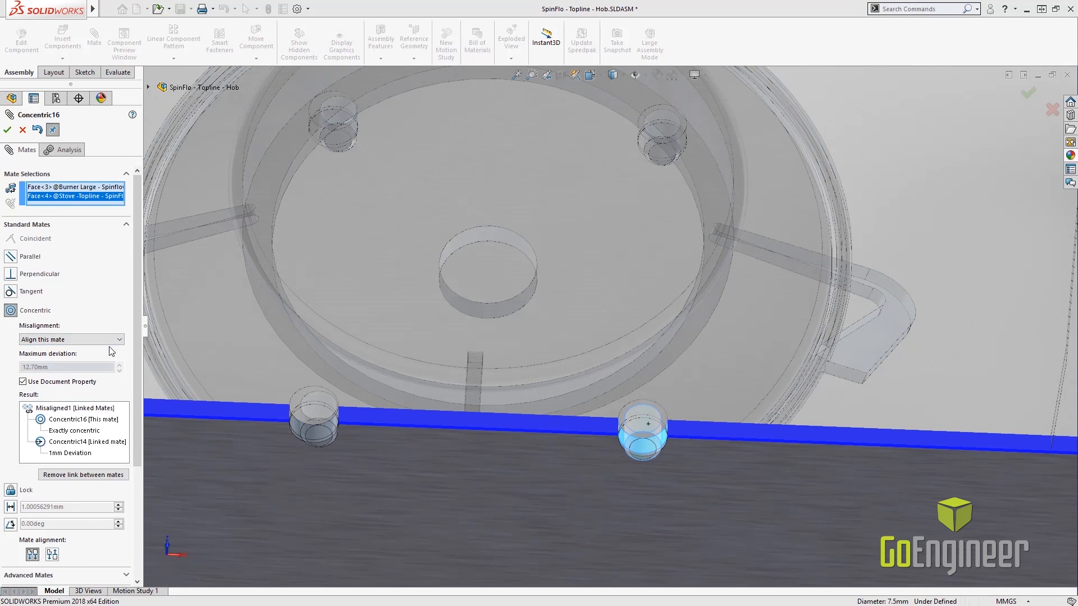
pyautogui.click(70, 339)
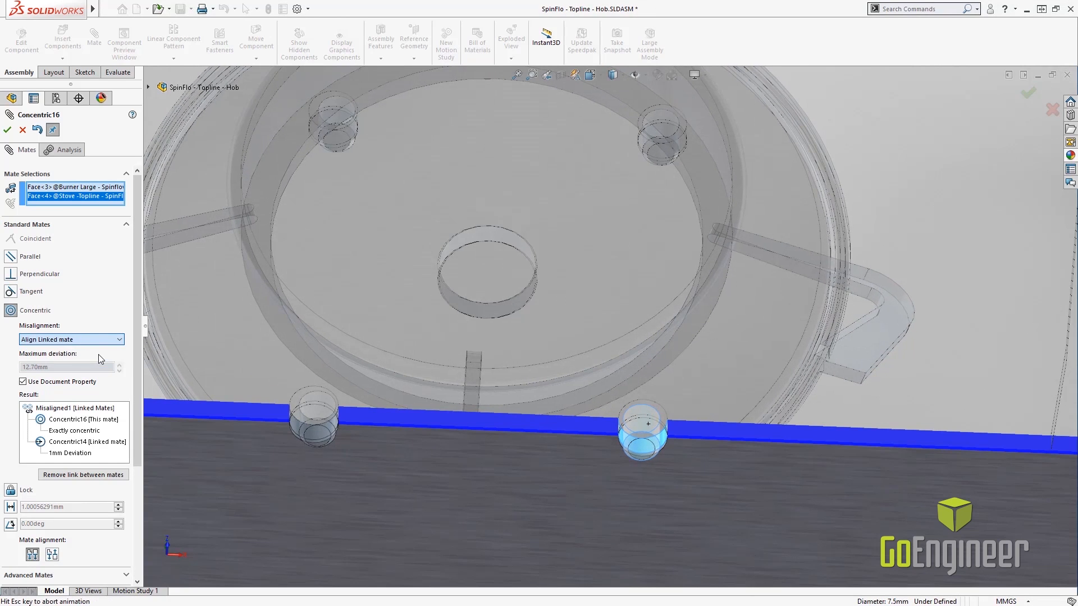
pyautogui.click(71, 339)
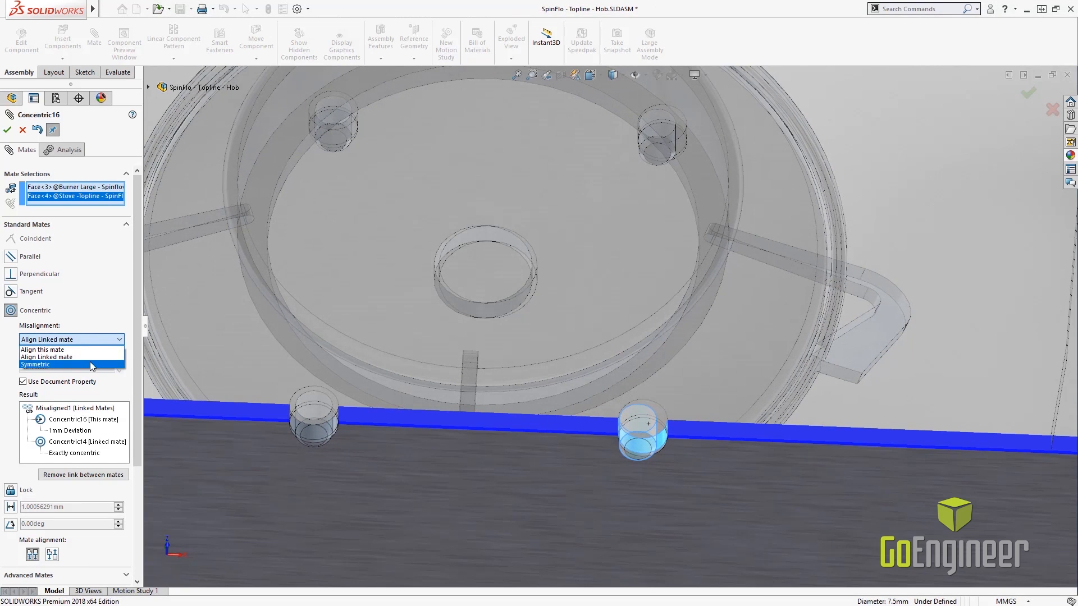
pyautogui.click(34, 365)
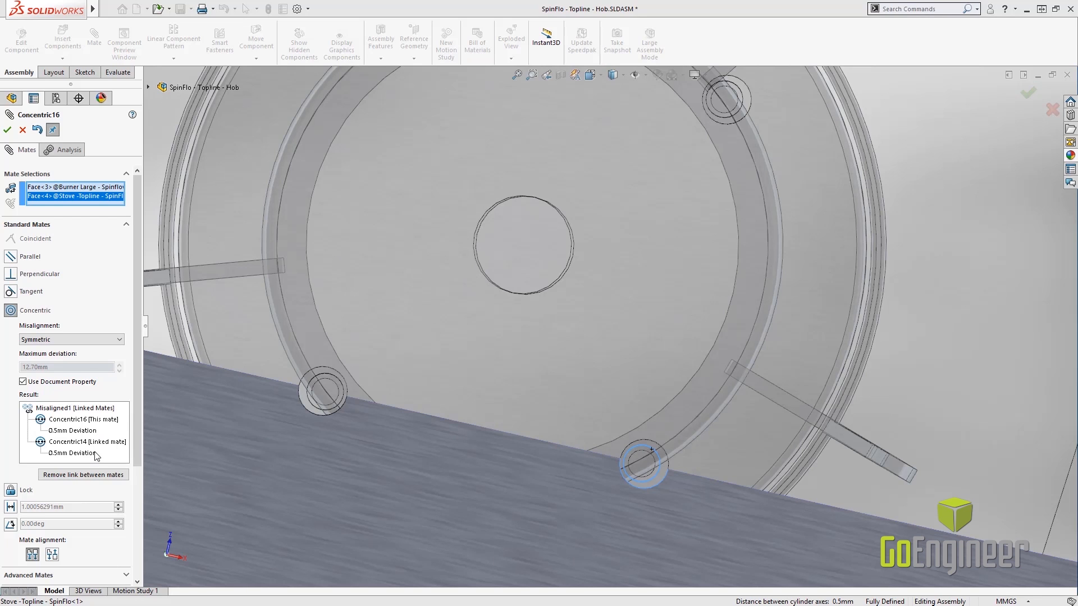
# - Override the document limit with a 1.00mm maximum deviation and finish the misaligned mate
pyautogui.click(22, 381)
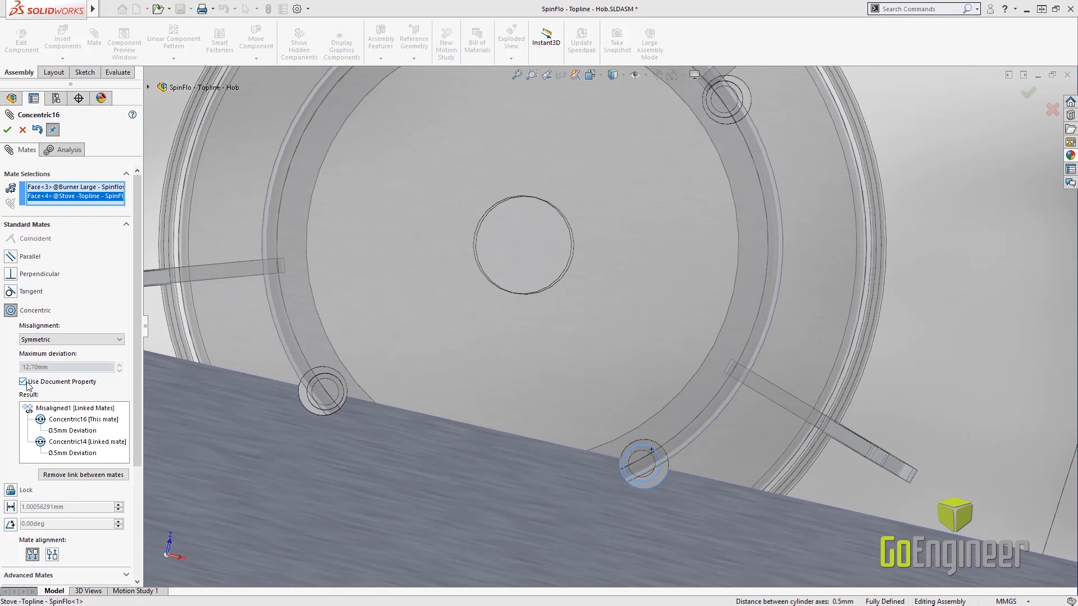
pyautogui.click(24, 381)
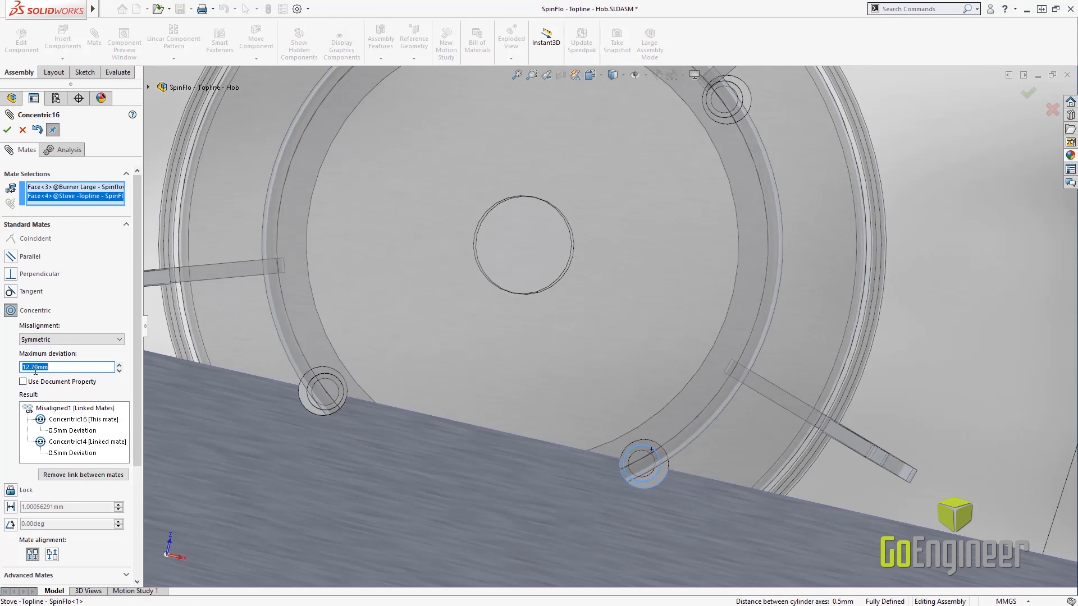
pyautogui.write('0.50mm')
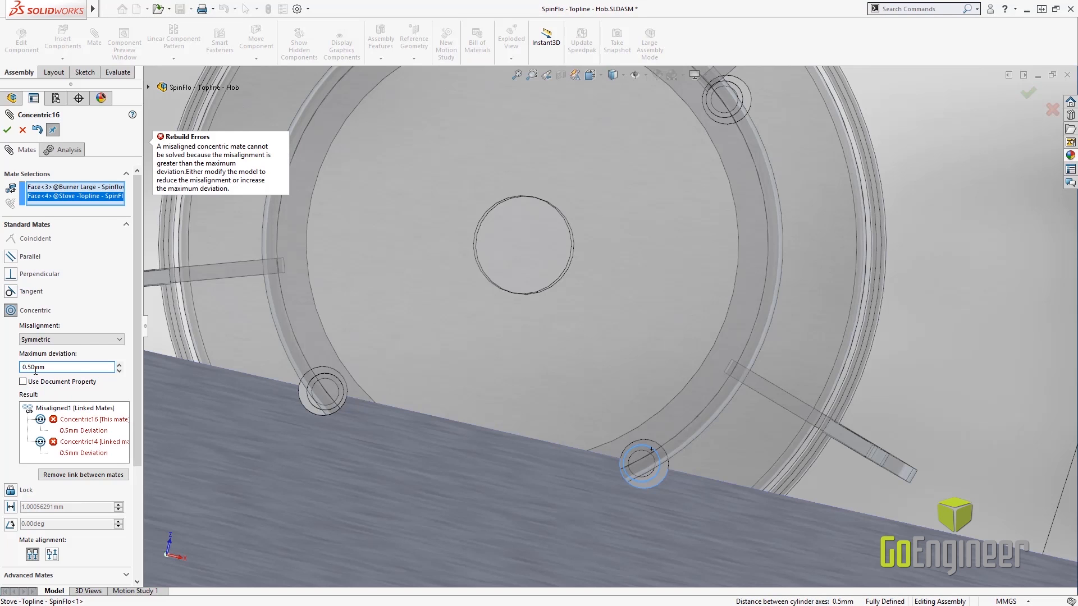
pyautogui.write('1.')
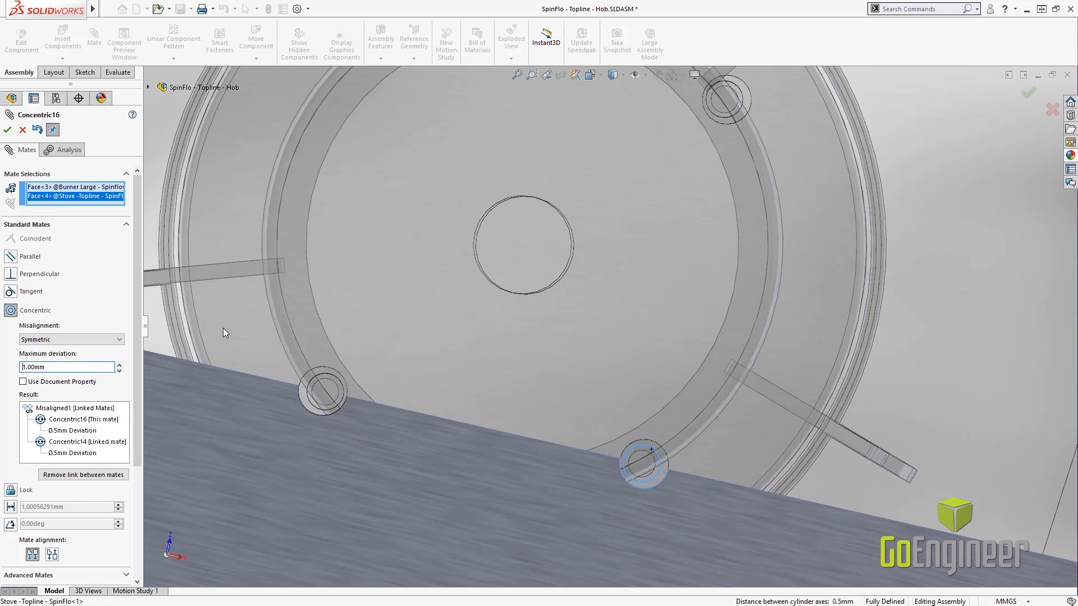
pyautogui.click(8, 130)
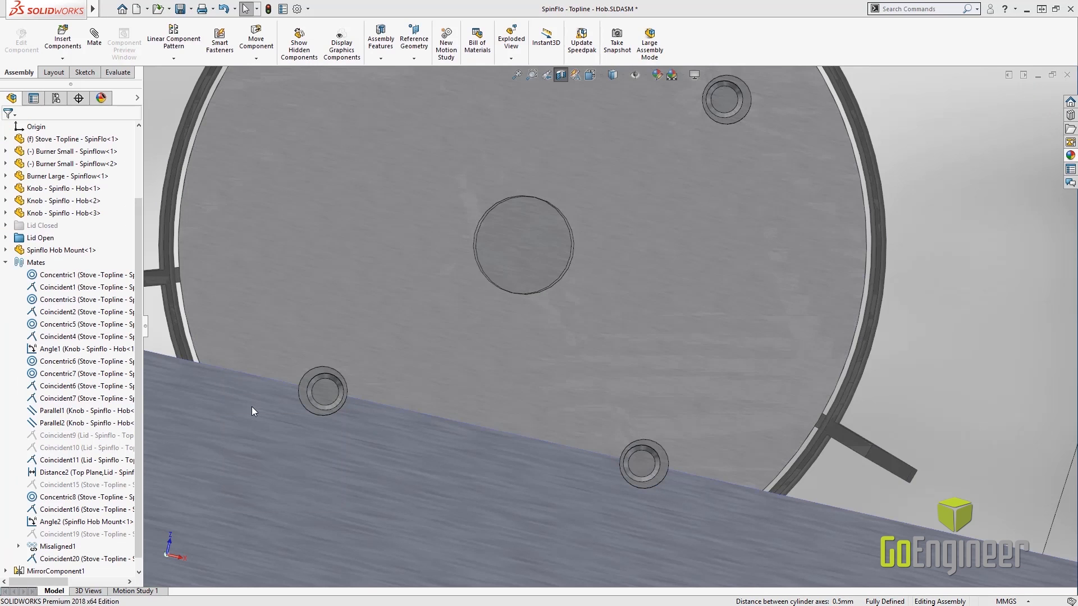
pyautogui.moveTo(19, 550)
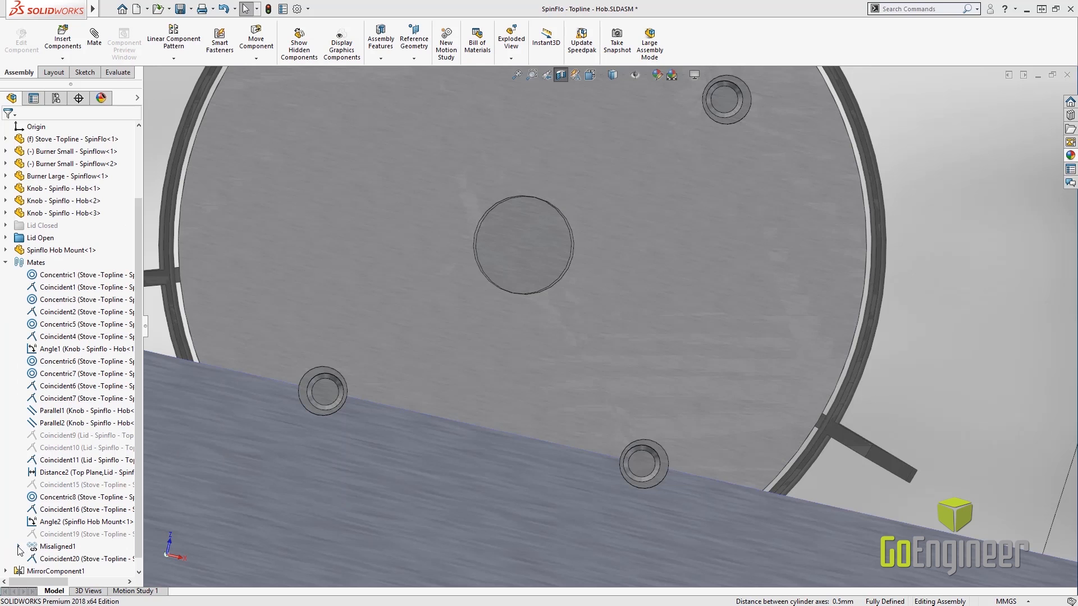
# - Expand Misaligned1, review the Assemblies system options, then switch to REAR RIGID AXLE.SLDASM
pyautogui.click(19, 510)
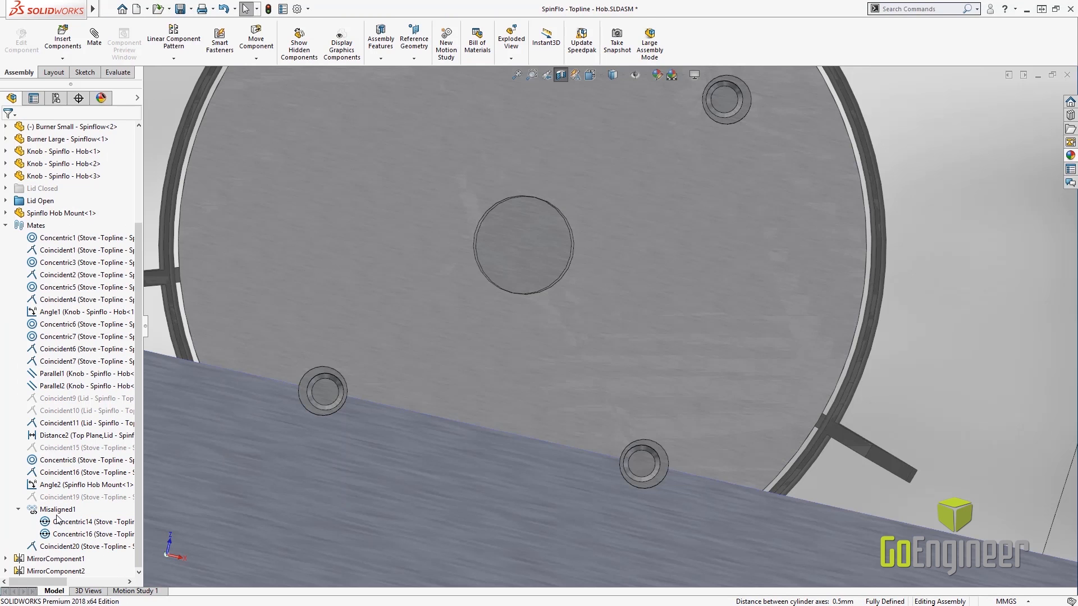
pyautogui.click(297, 8)
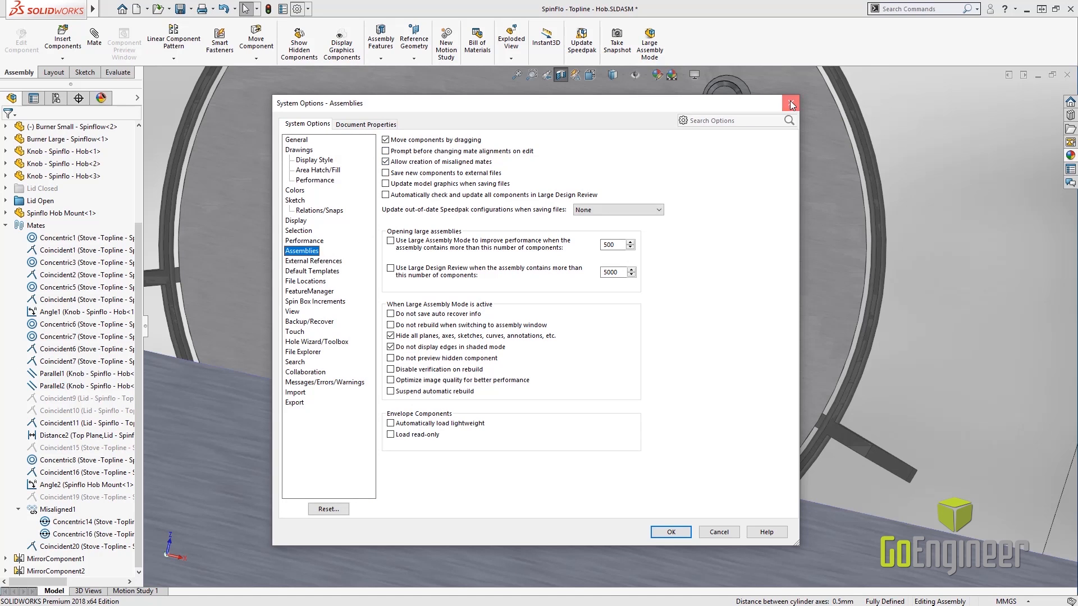
pyautogui.click(791, 104)
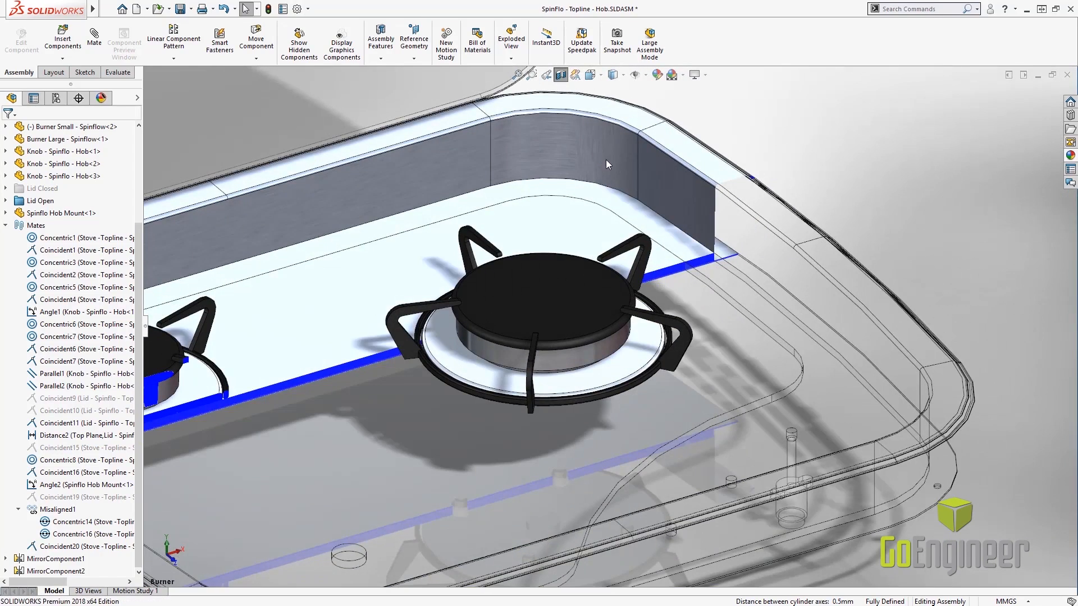
pyautogui.click(559, 75)
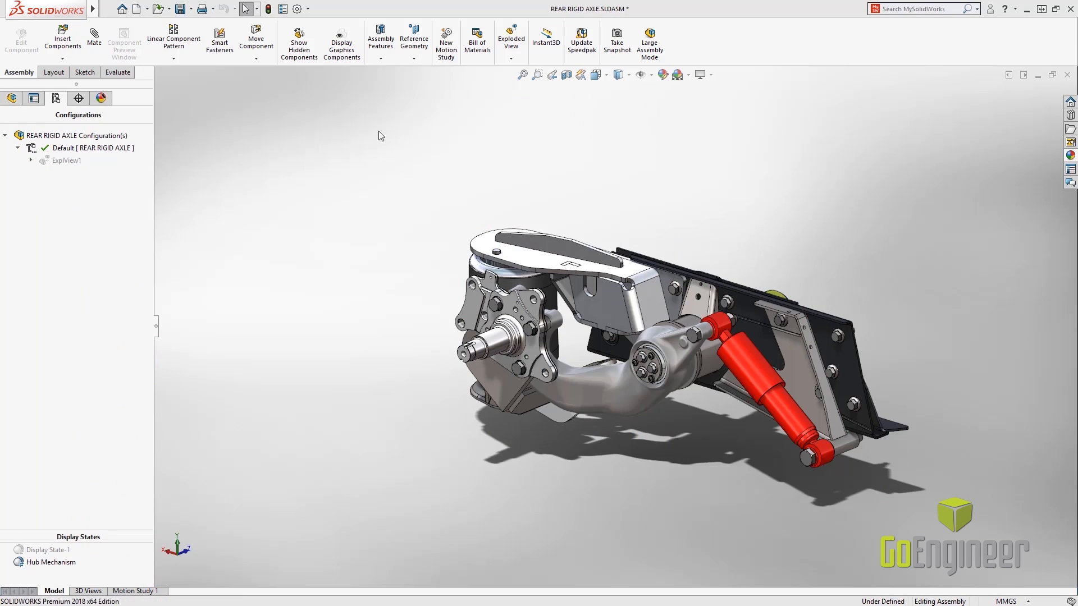
# - Activate ExplView1 to explode the axle and bring up its context menu
pyautogui.doubleClick(67, 161)
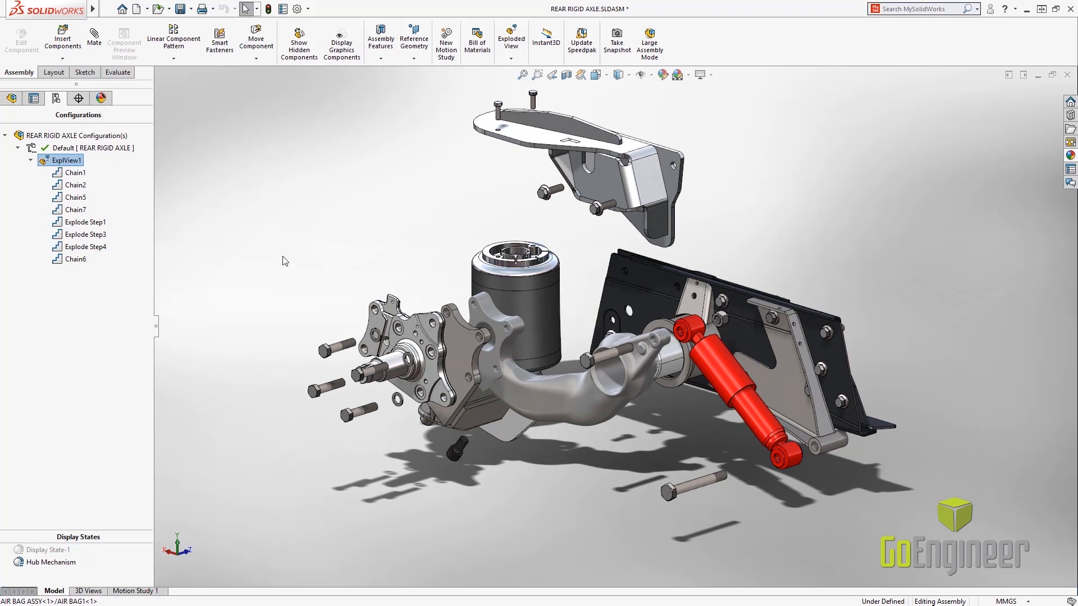
pyautogui.rightClick(67, 161)
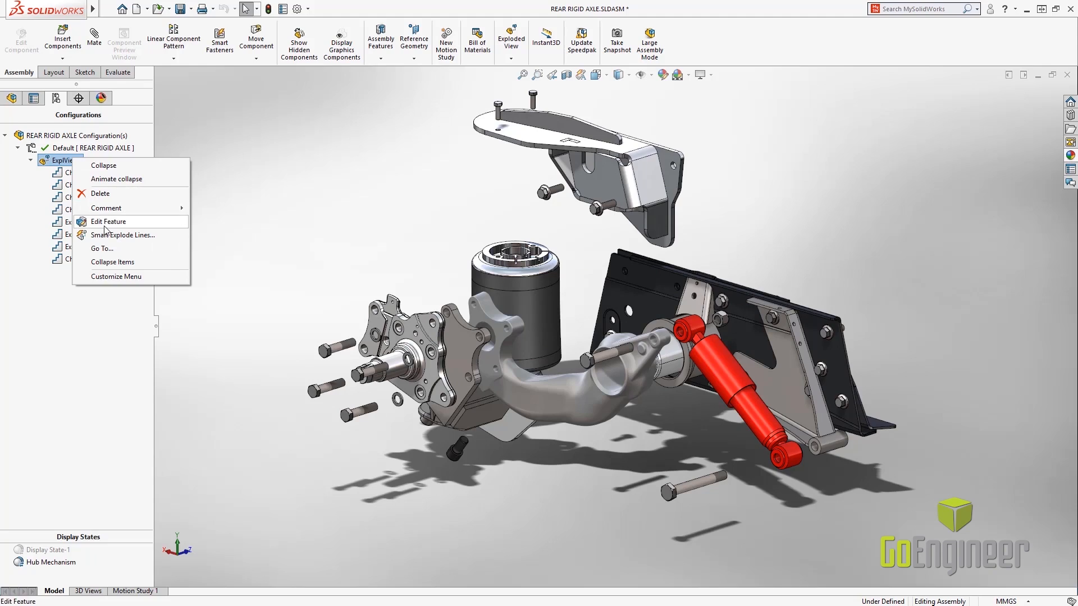
# - Create Smart Explode Lines, routing the spindle line from its selected front edge point, and accept
pyautogui.click(123, 235)
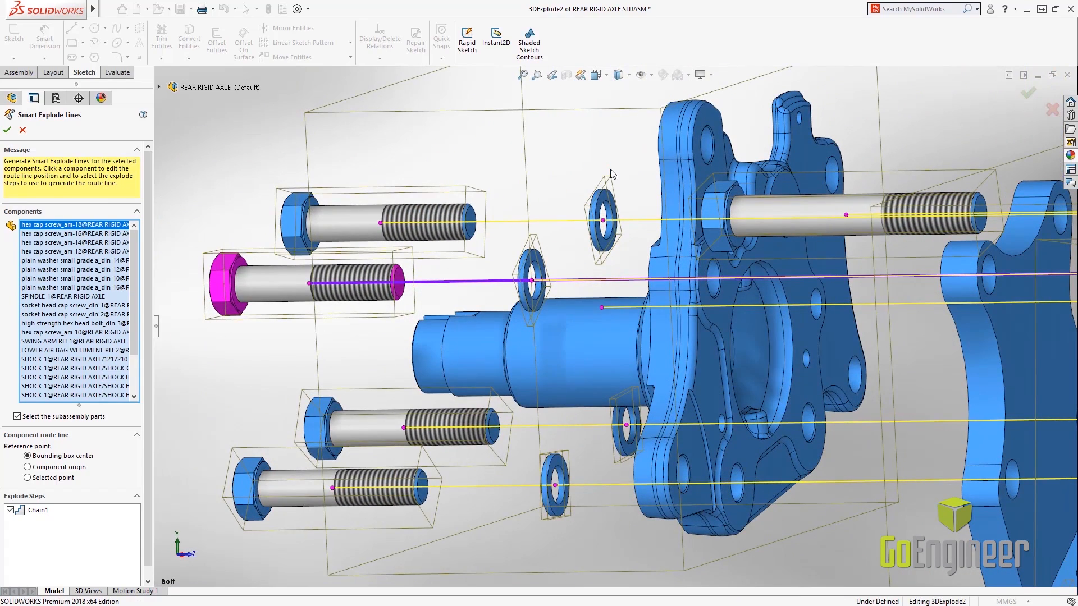
pyautogui.click(612, 310)
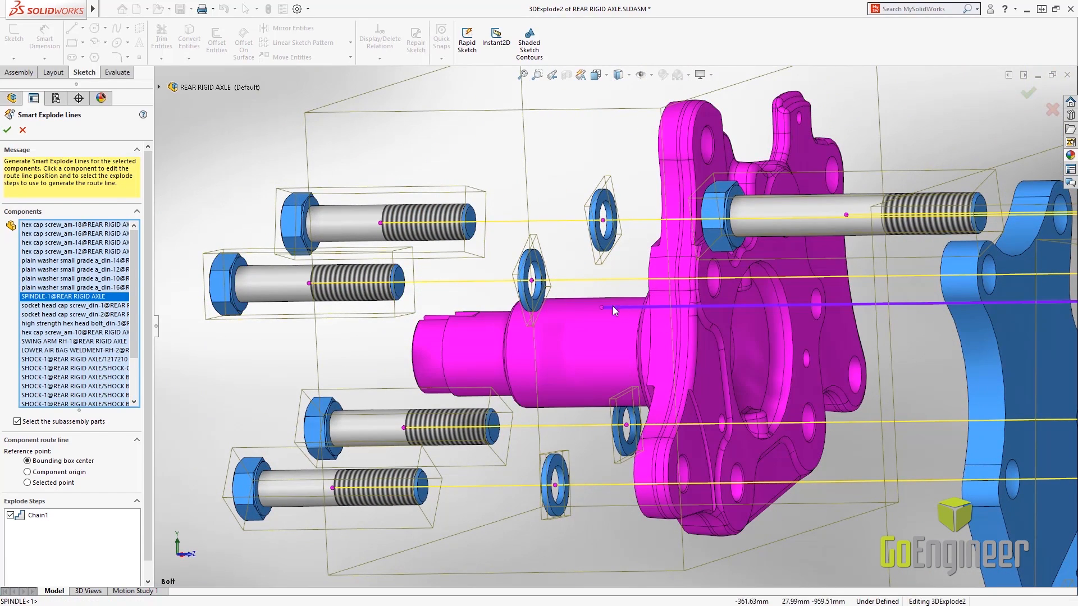
pyautogui.click(522, 351)
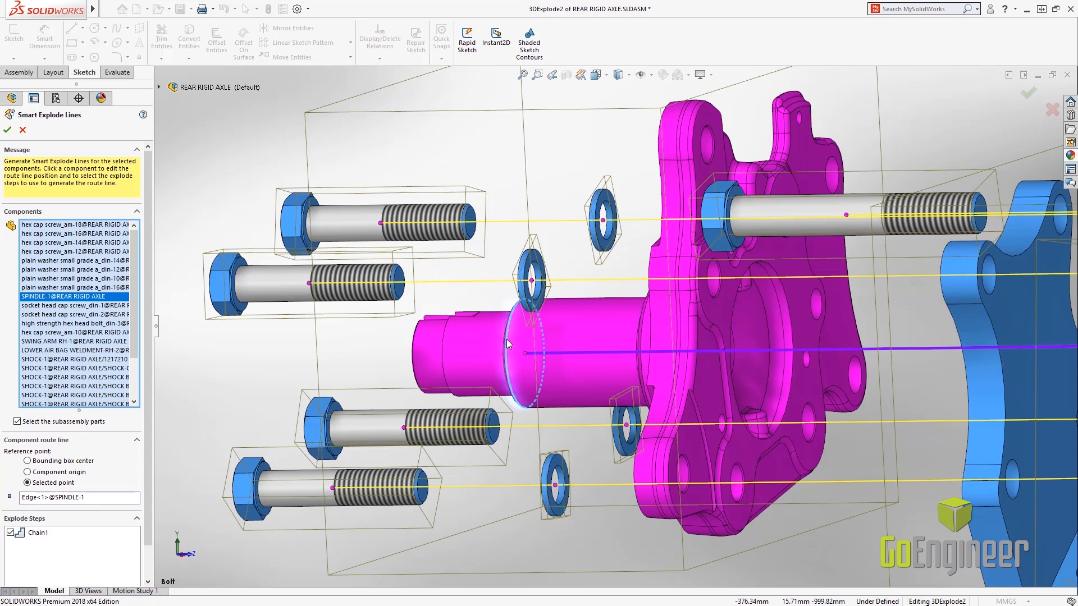
pyautogui.moveTo(290, 287)
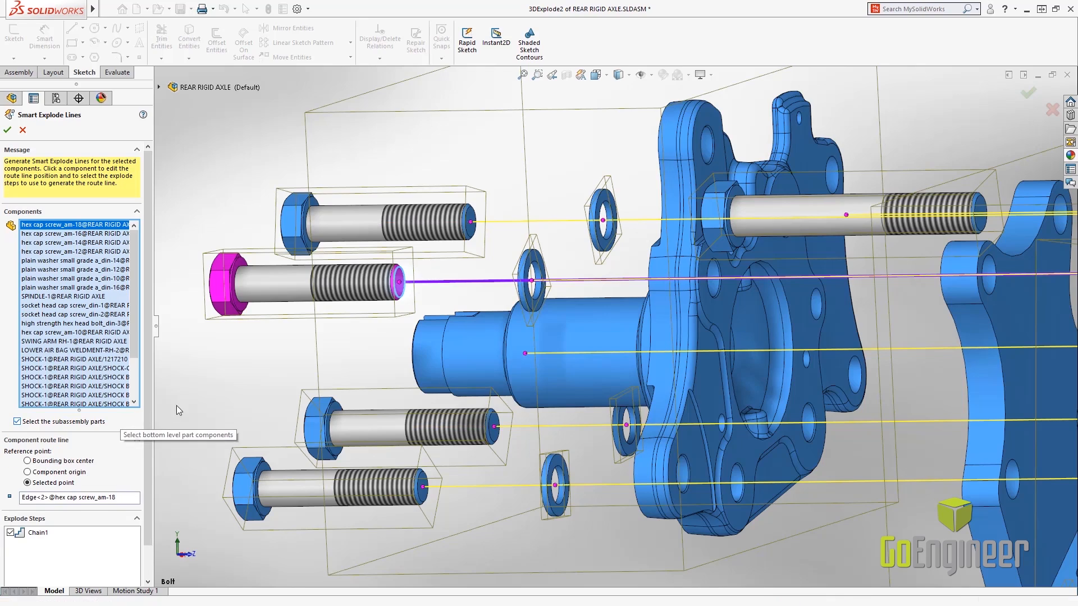
pyautogui.click(7, 130)
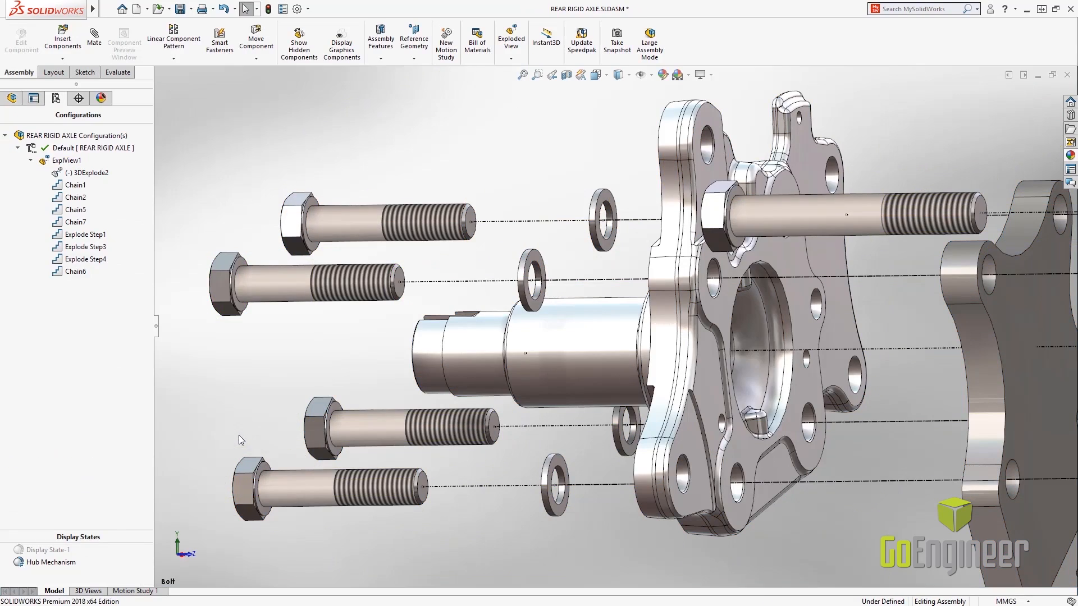